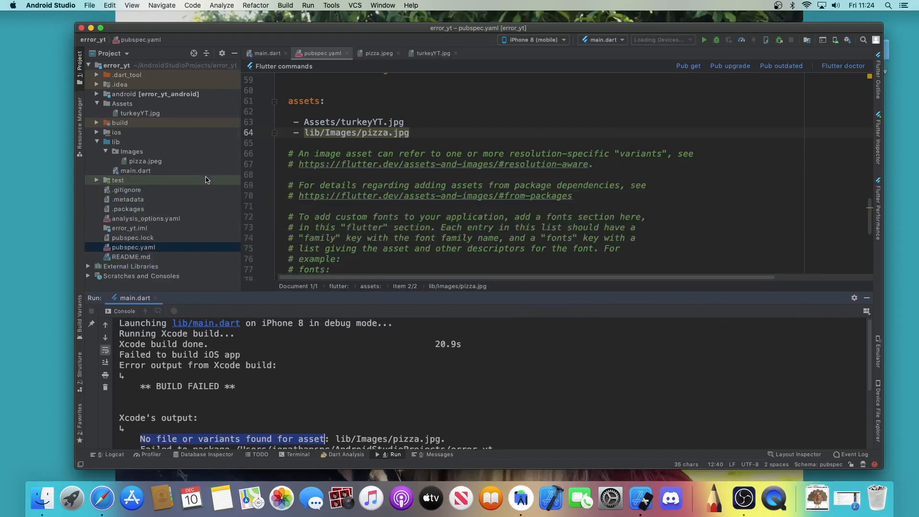
# Align the leading spaces of the turkeyYT.jpg and pizza.jpg entries under assets
pyautogui.scroll(3)
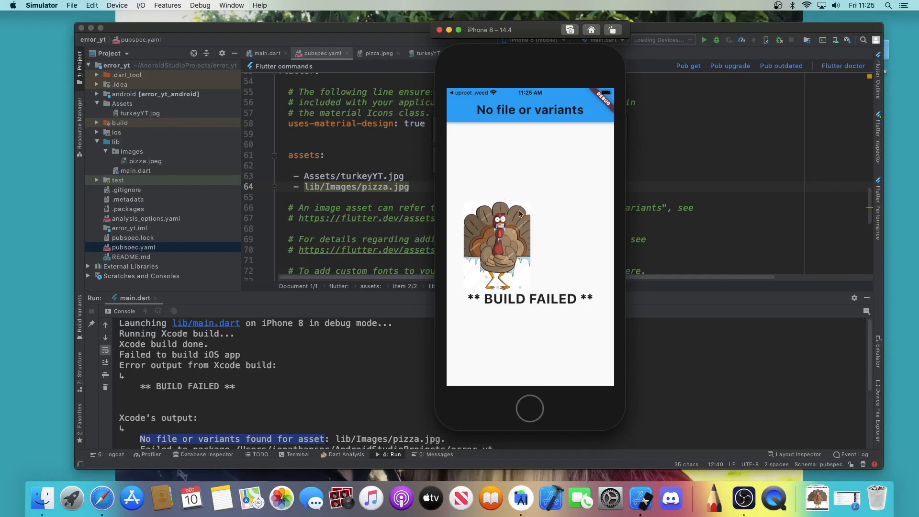
pyautogui.moveTo(564, 212)
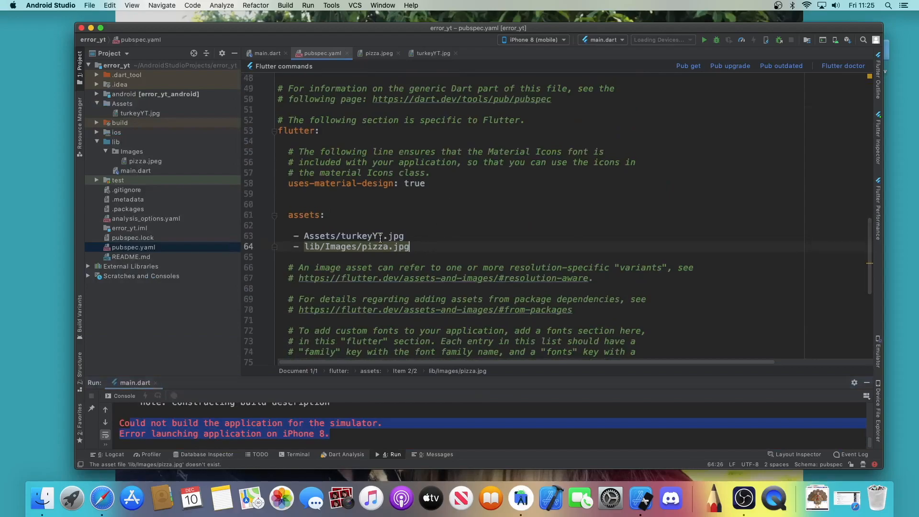
pyautogui.click(132, 247)
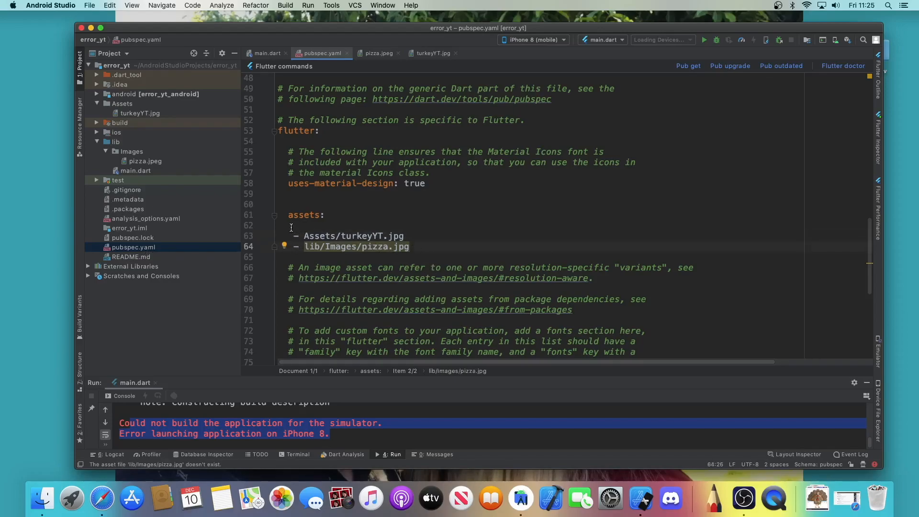
pyautogui.moveTo(358, 236)
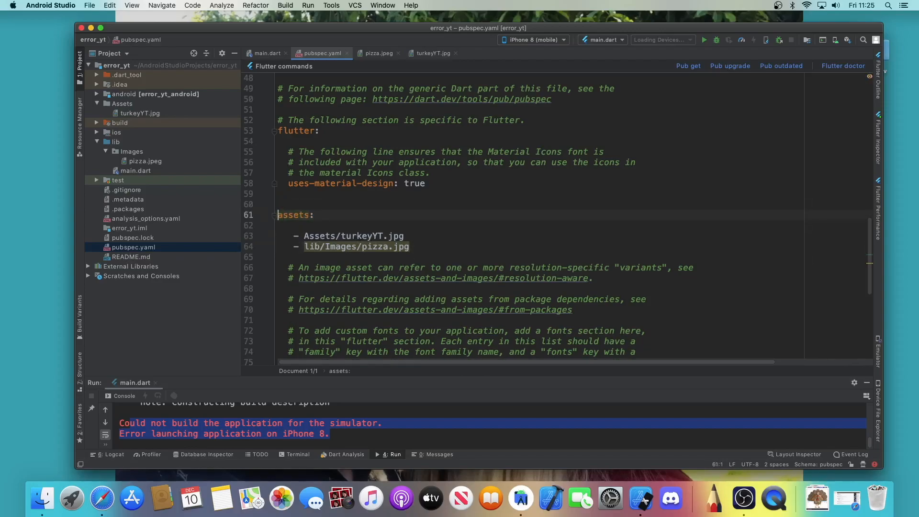
pyautogui.click(304, 214)
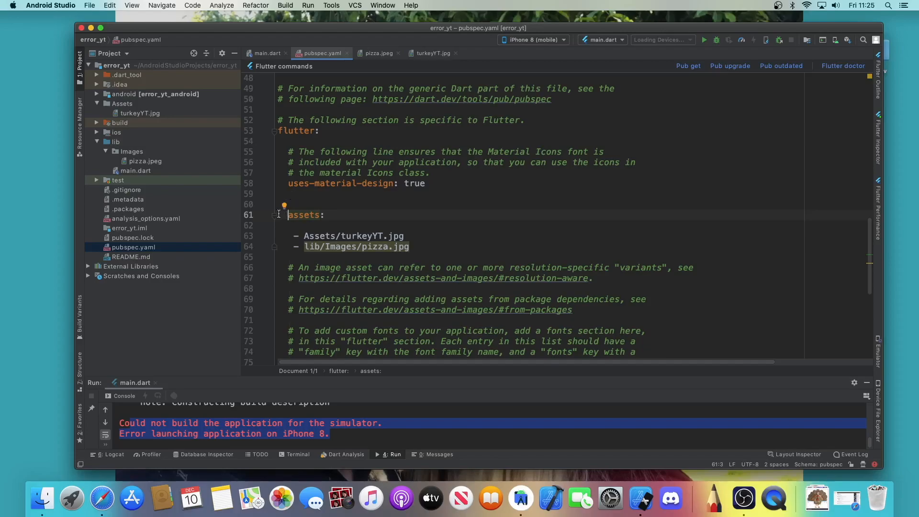
pyautogui.click(347, 236)
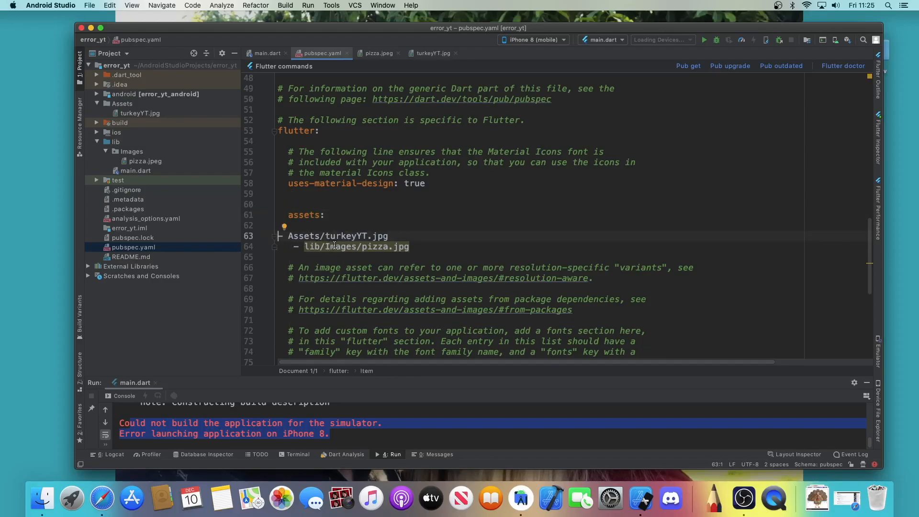
pyautogui.click(316, 235)
pyautogui.write('- ')
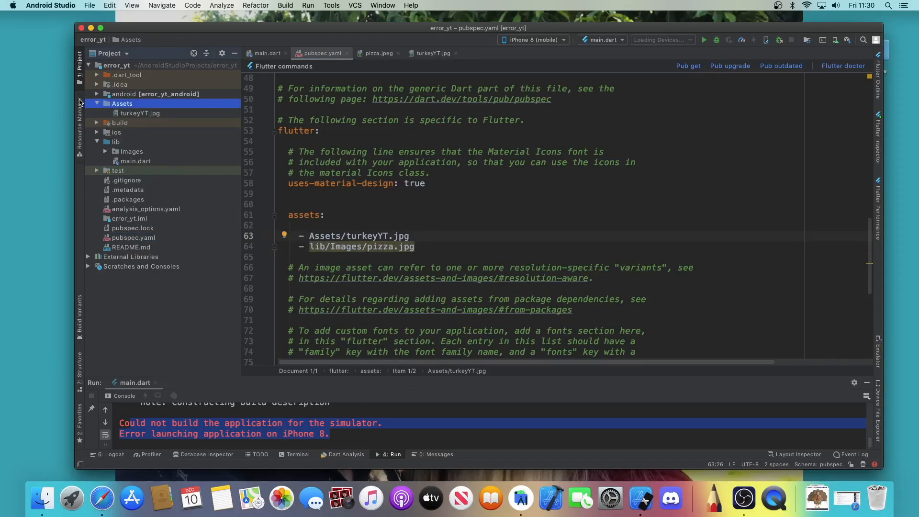
# Collapse the Assets folder, then collapse and re-expand lib
pyautogui.click(97, 103)
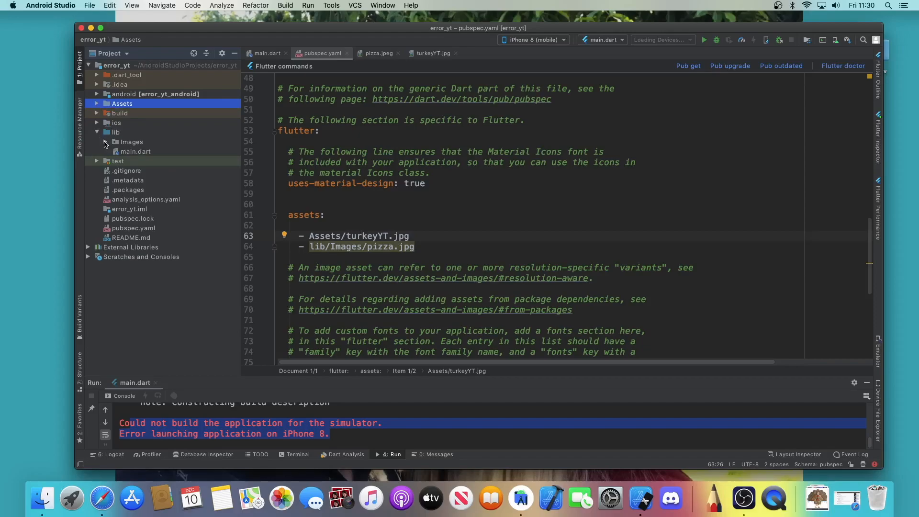
pyautogui.click(115, 133)
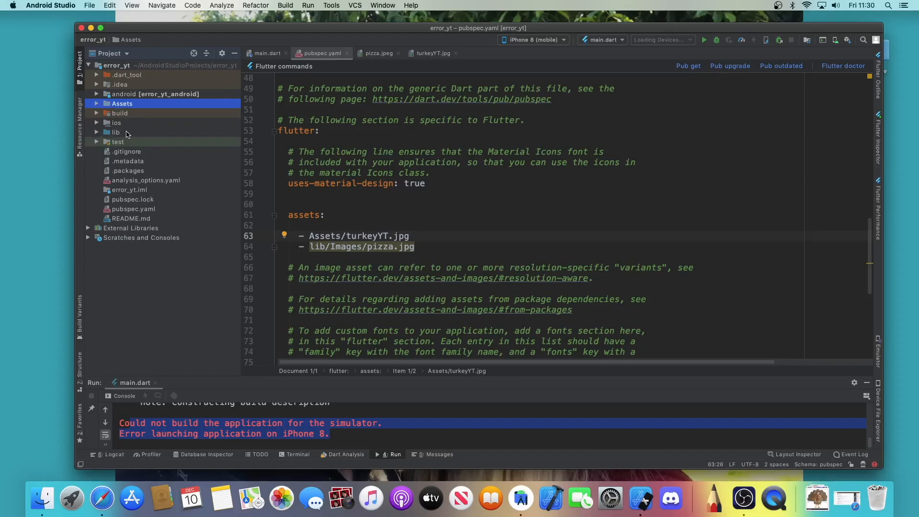
pyautogui.click(115, 133)
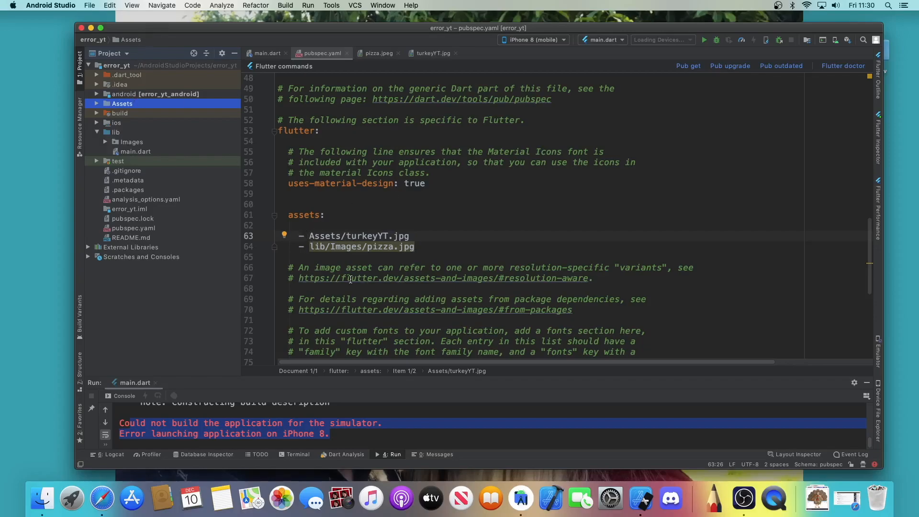
pyautogui.moveTo(284, 152)
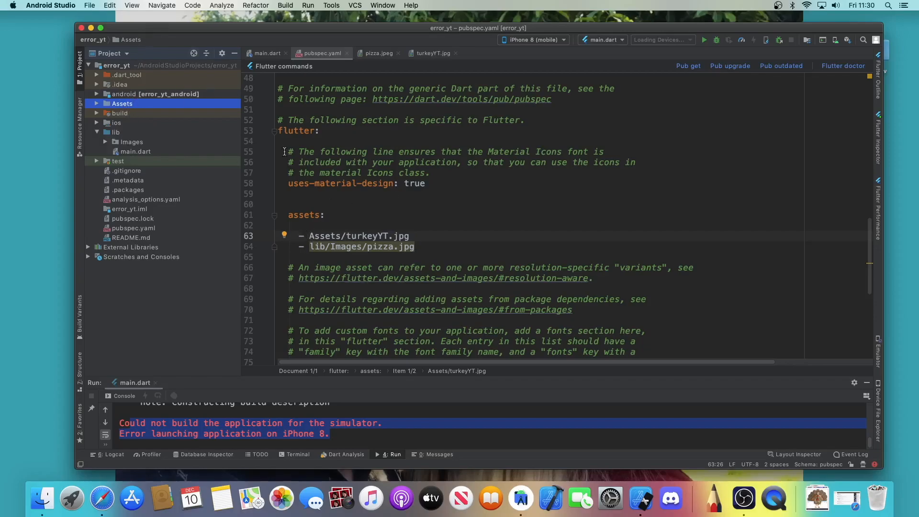
pyautogui.click(122, 103)
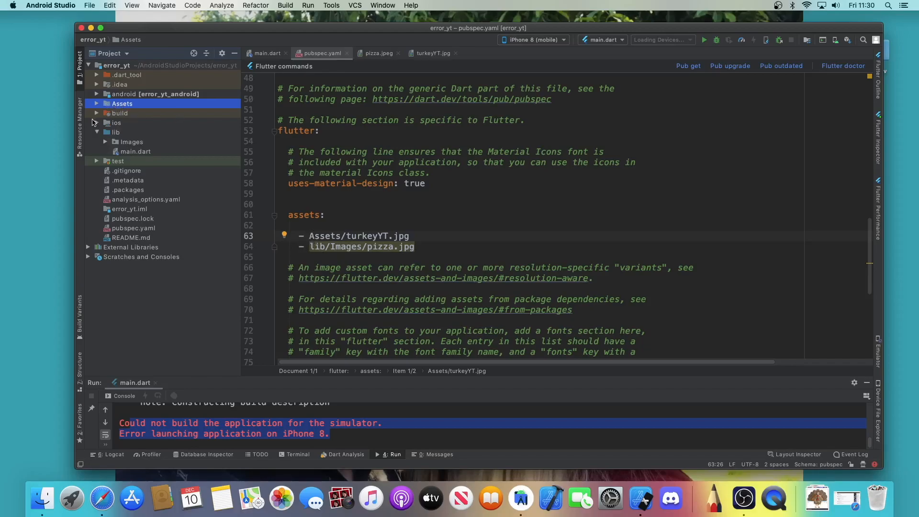
# Expand Assets to show turkeyYT.jpg and lib/Images to reveal pizza.jpeg
pyautogui.click(97, 104)
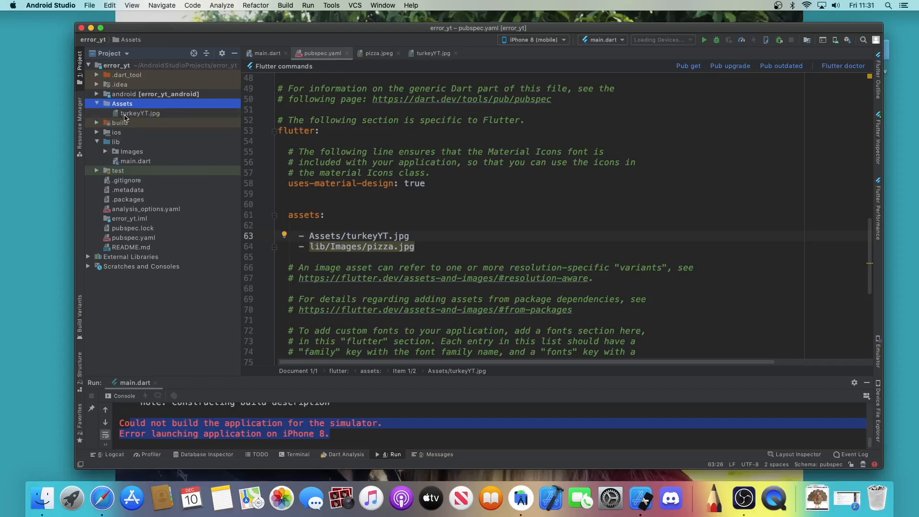
pyautogui.click(139, 113)
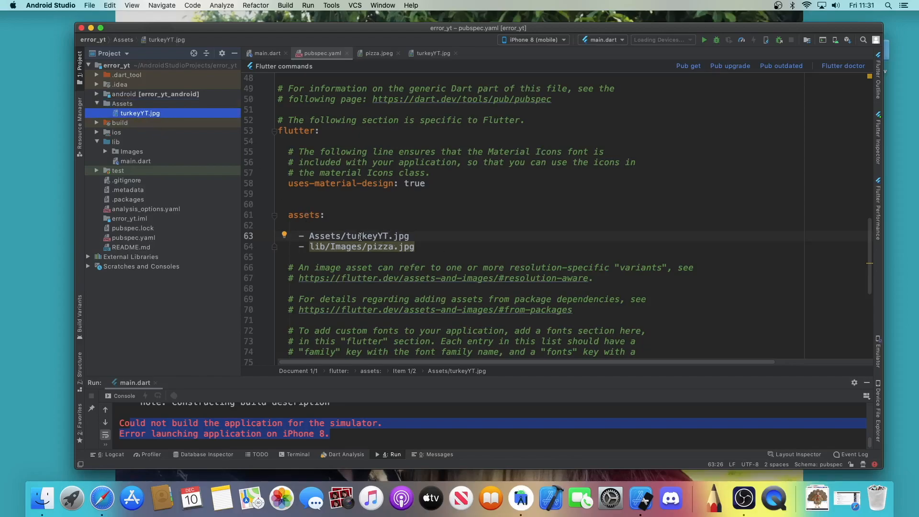
pyautogui.click(410, 236)
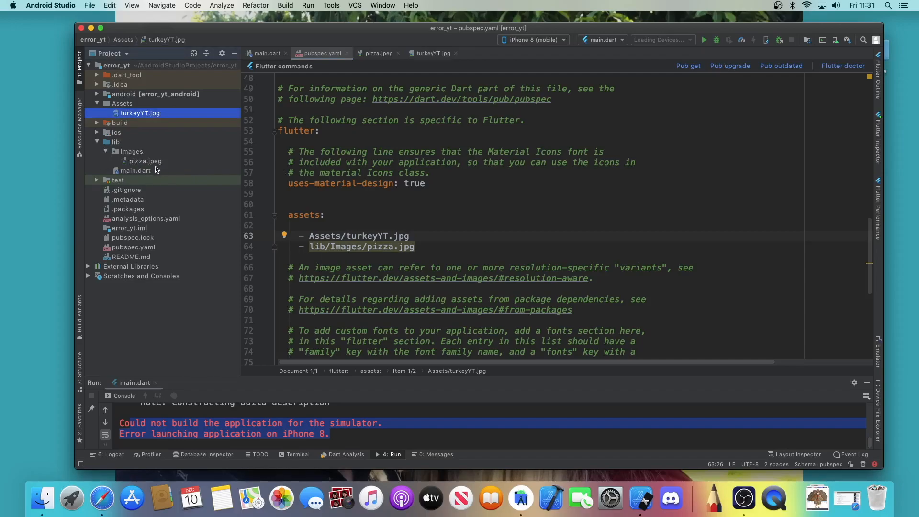
# Check pizza.jpeg's extension and change the pubspec entry to lib/Images/pizza.jpeg
pyautogui.click(145, 162)
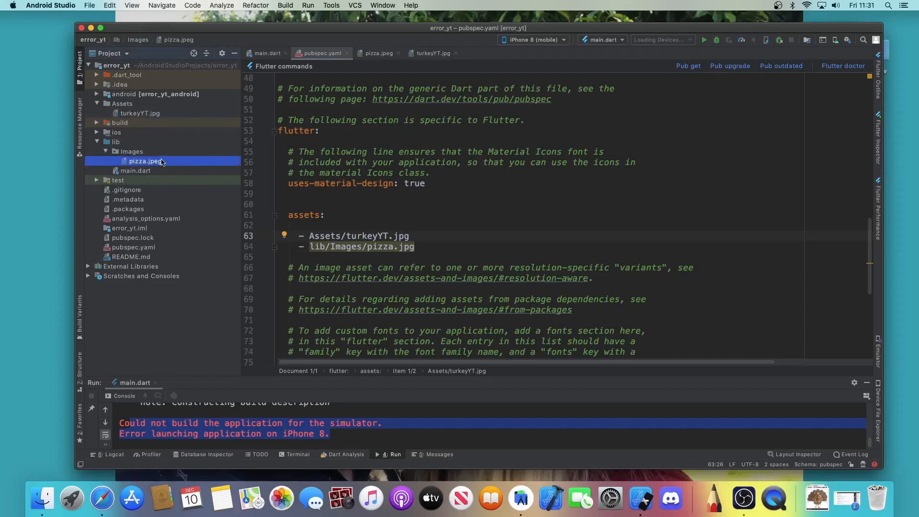
pyautogui.moveTo(147, 172)
pyautogui.write('e')
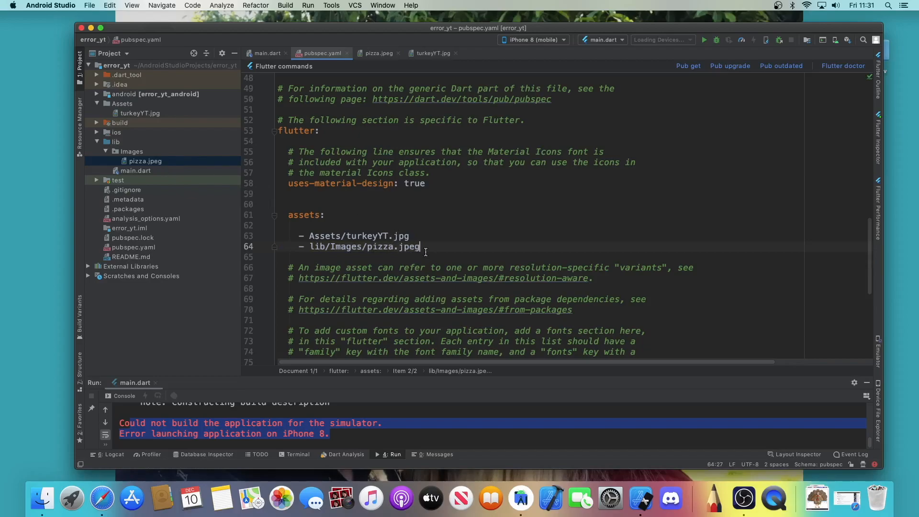
pyautogui.press('Return')
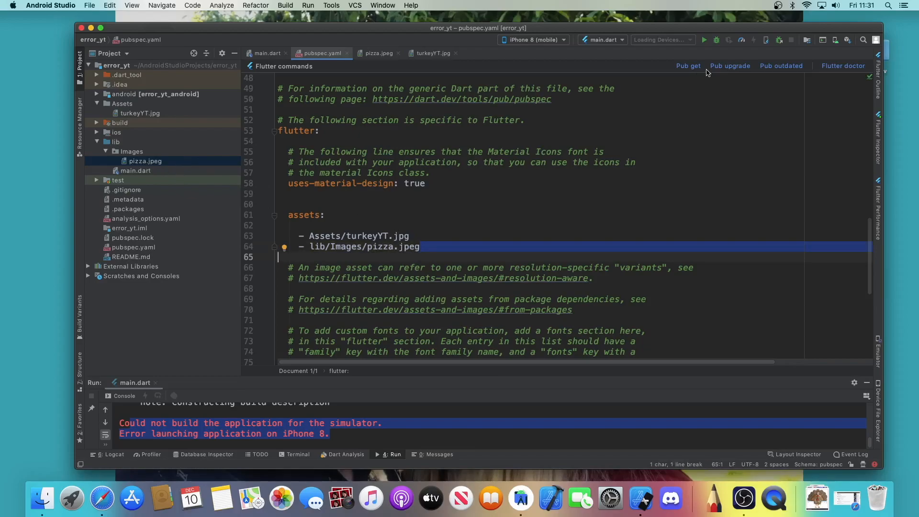
# Run Pub get successfully, preview pizza.jpeg, and switch to main.dart
pyautogui.click(687, 65)
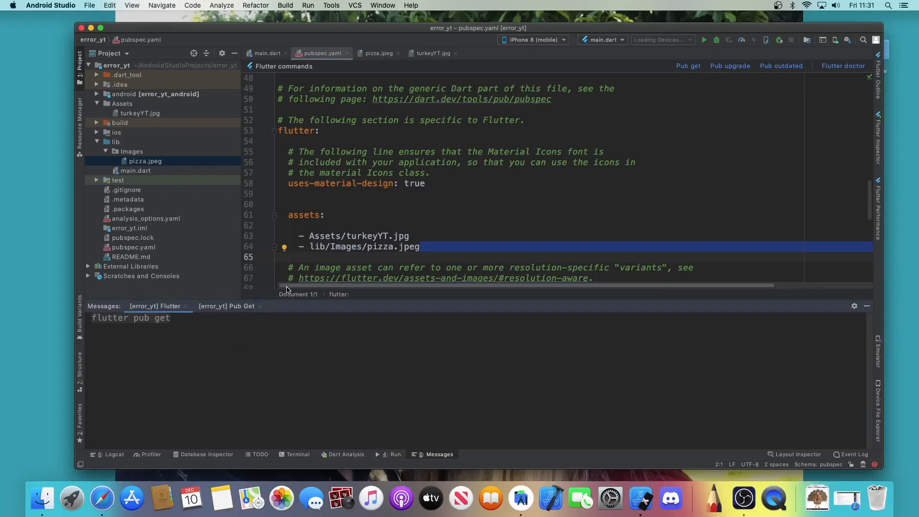
pyautogui.click(687, 66)
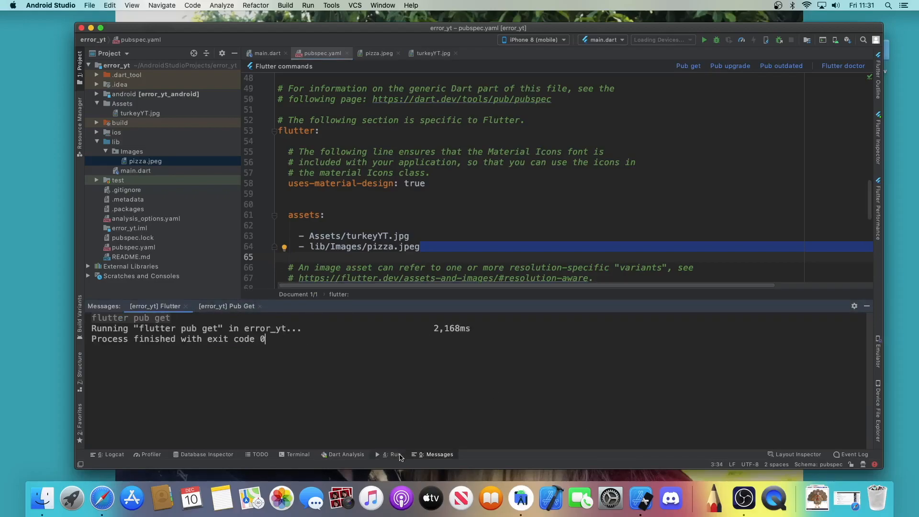
pyautogui.click(704, 40)
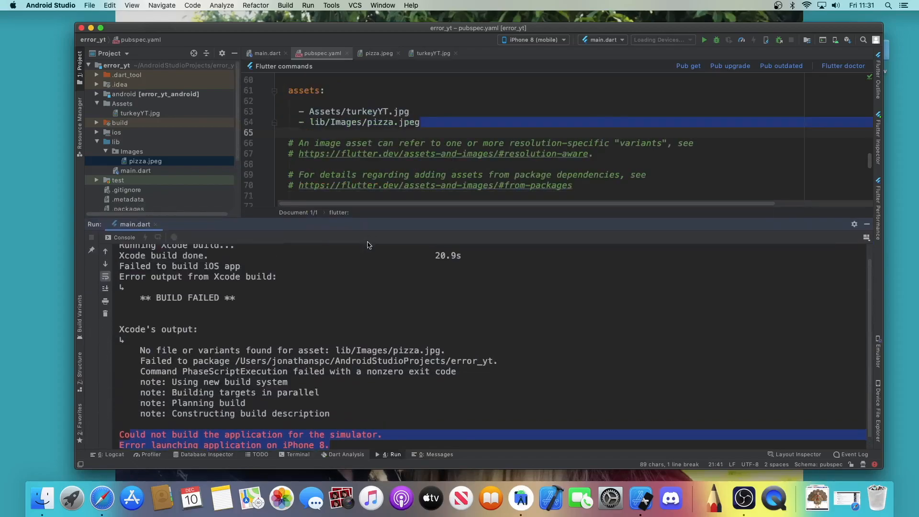
pyautogui.click(145, 162)
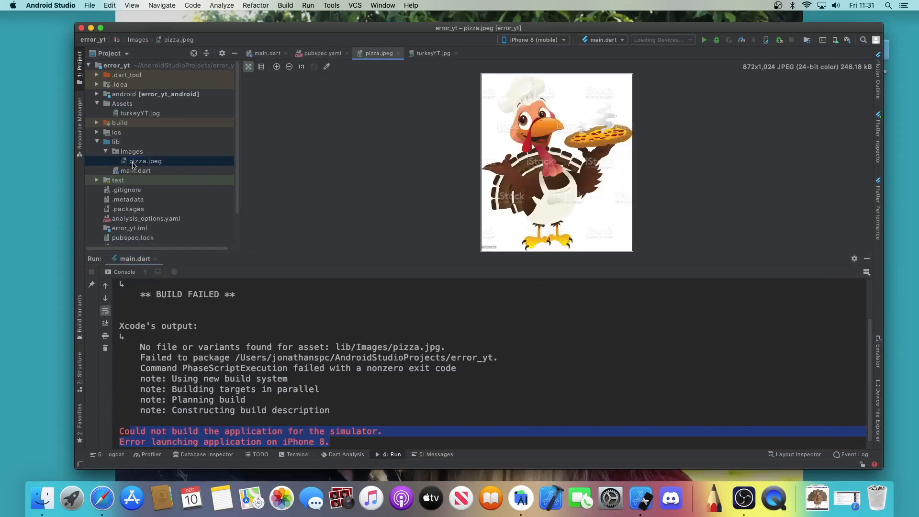
pyautogui.click(135, 170)
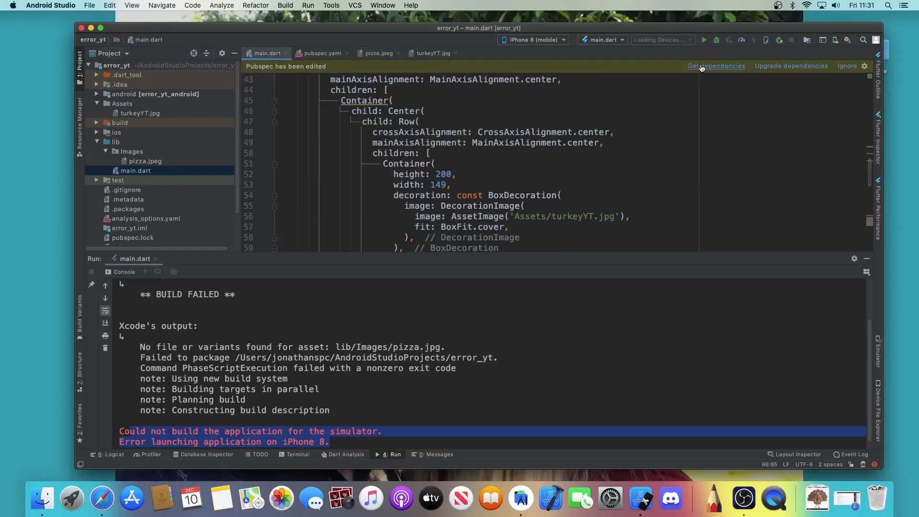
# Get dependencies and relaunch the app on the iPhone 8 simulator
pyautogui.click(716, 66)
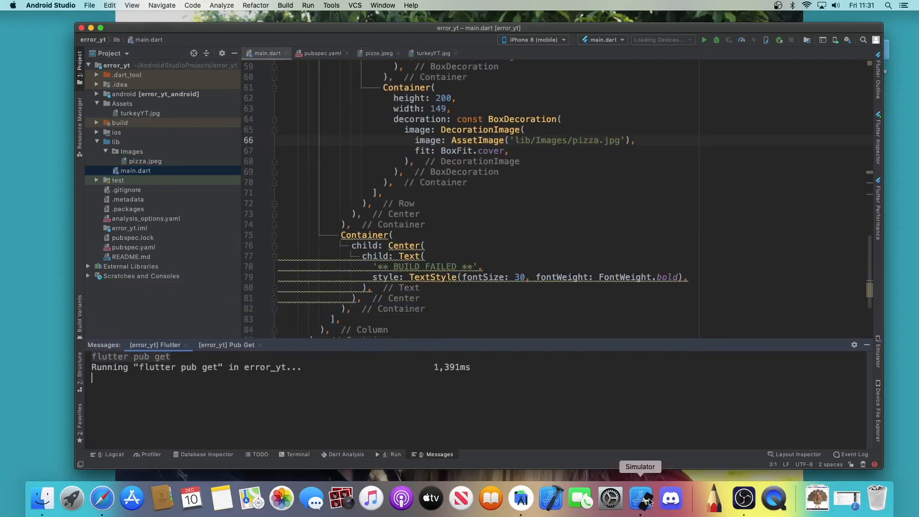
pyautogui.click(640, 499)
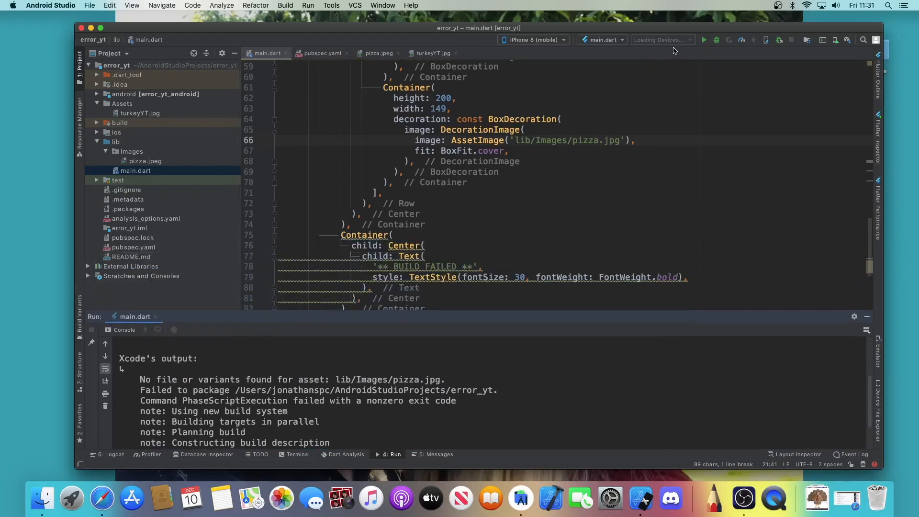
pyautogui.click(704, 39)
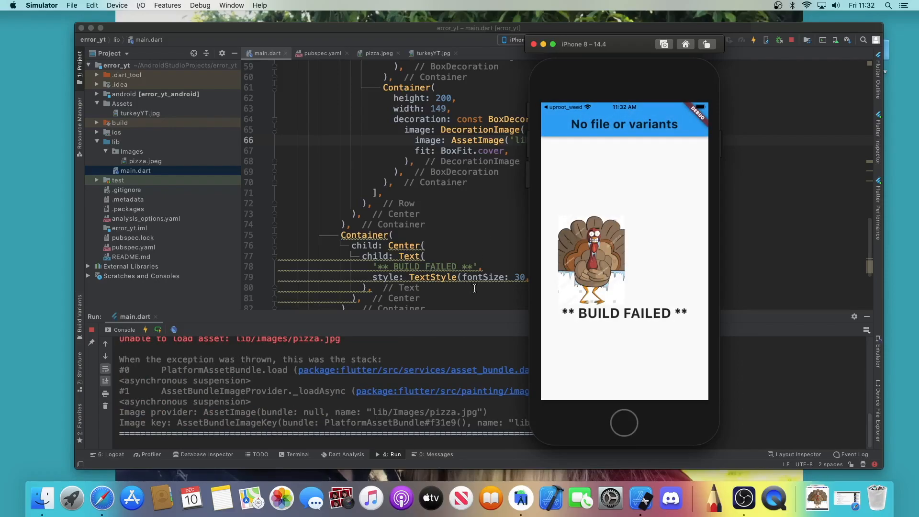
pyautogui.moveTo(484, 314)
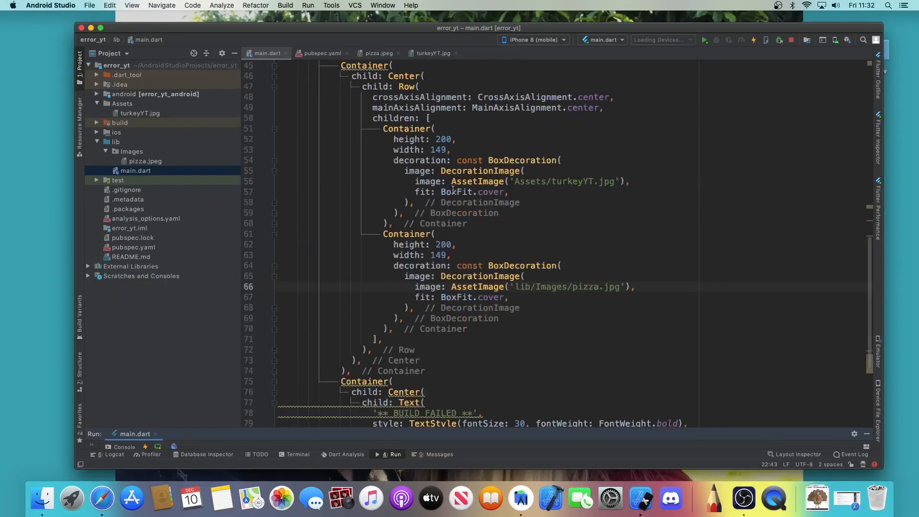
# Set the pizza AssetImage to 'lib/Images/pizza.jpeg' and hot restart the app
pyautogui.scroll(-3)
pyautogui.write('e')
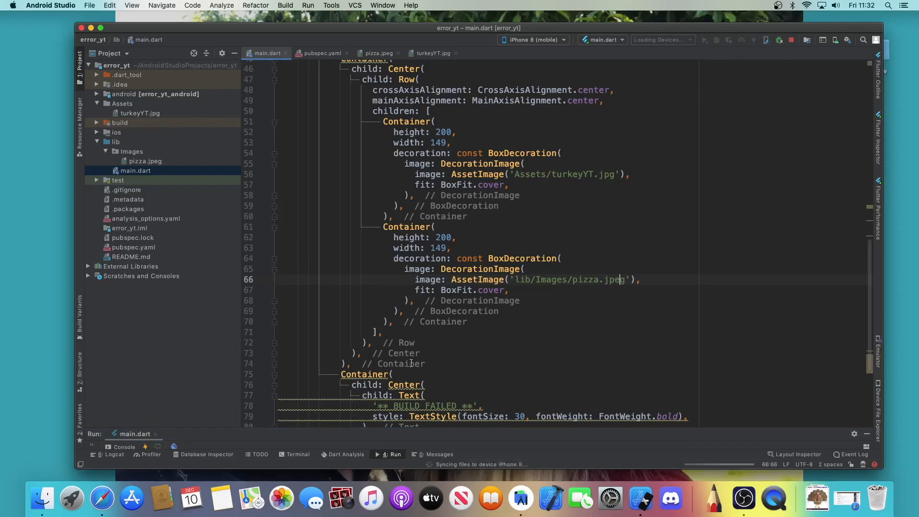
pyautogui.click(752, 40)
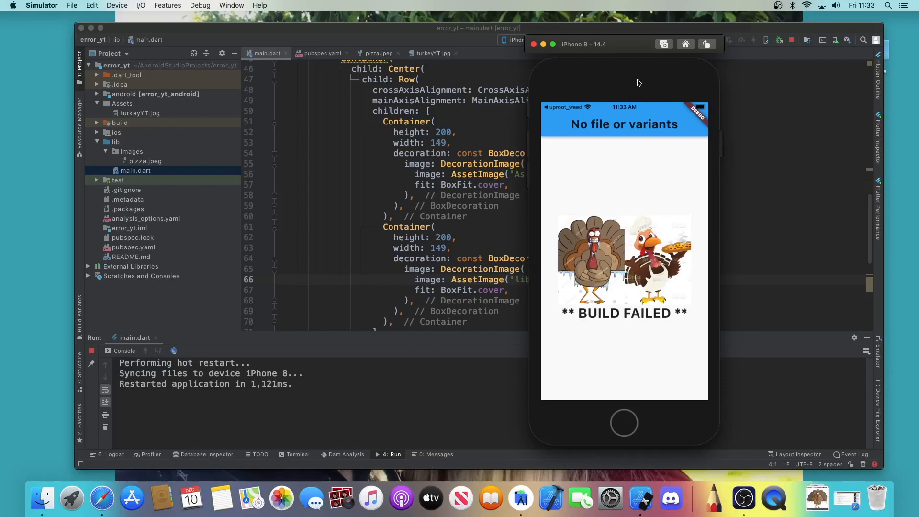
pyautogui.moveTo(574, 252)
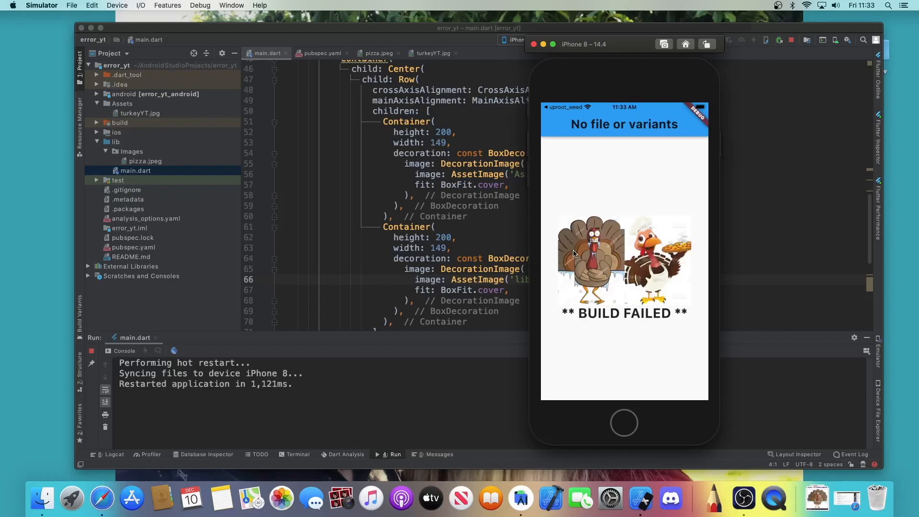